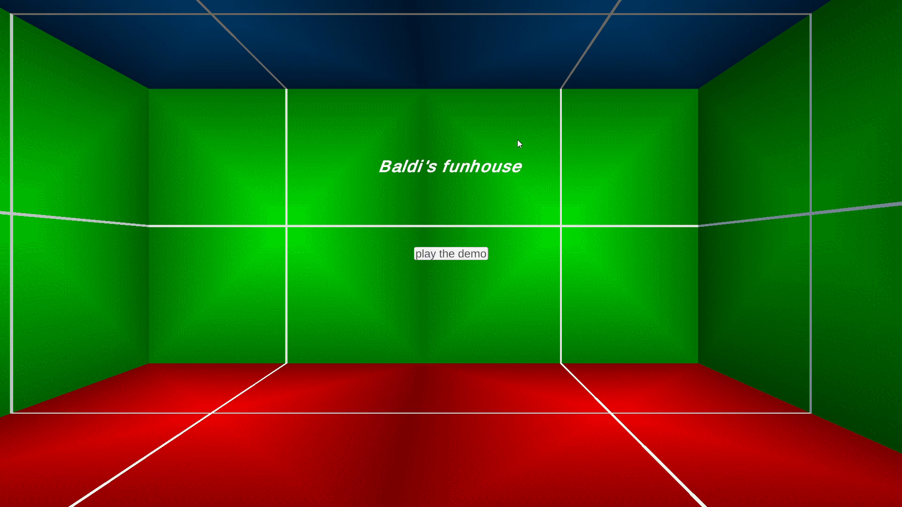
{"action": "mouse_move", "coordinate": [518, 163]}
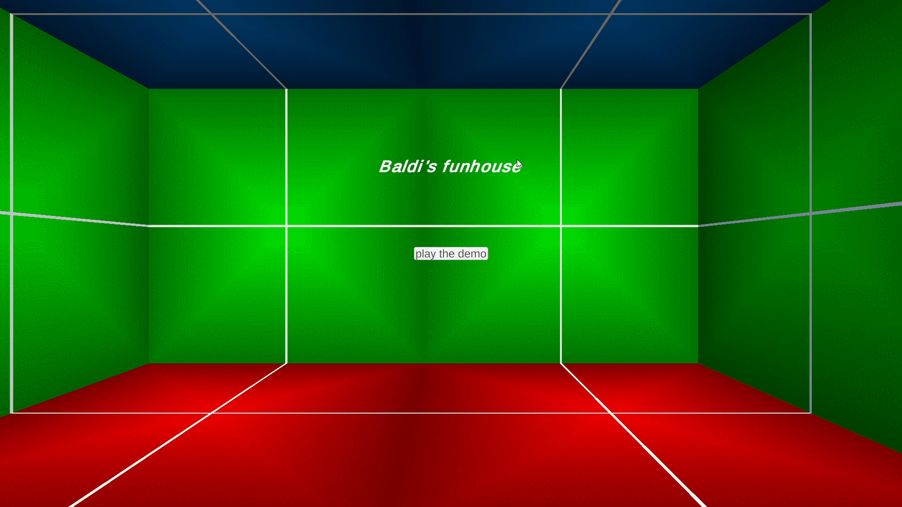
{"action": "mouse_move", "coordinate": [26, 29]}
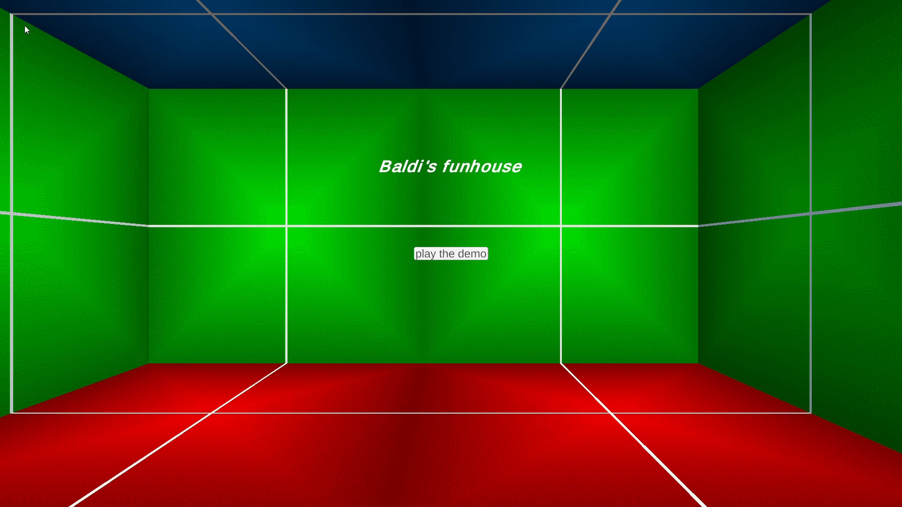
{"action": "mouse_move", "coordinate": [364, 256]}
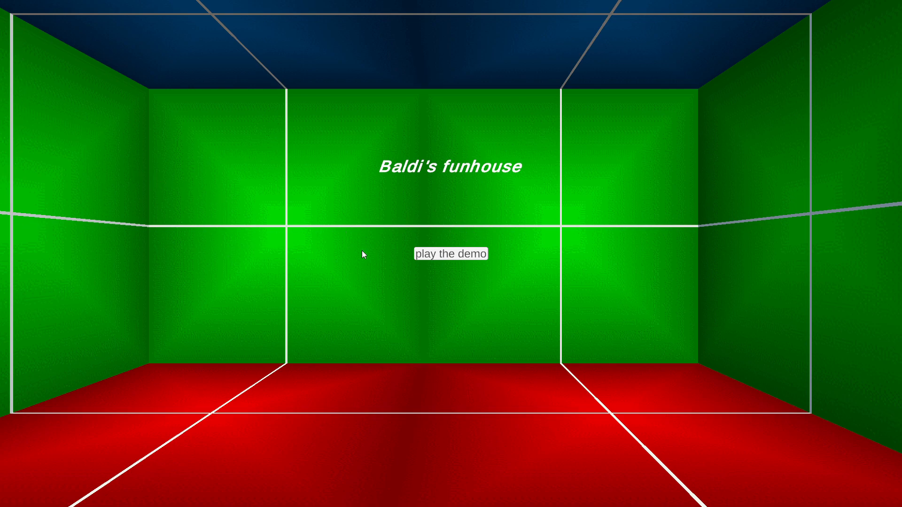
Start the demo, walk the corridors collecting all 5 notebooks, then head back to the start.
{"action": "left_click", "coordinate": [452, 254]}
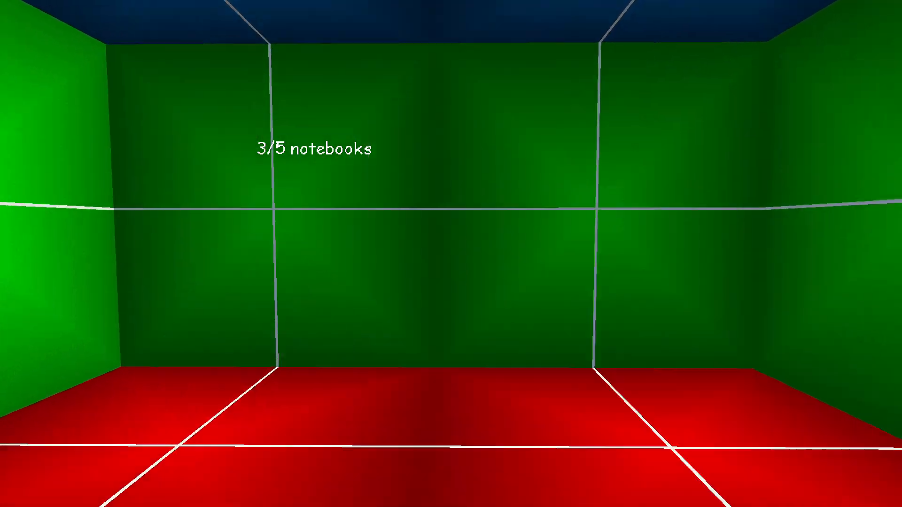
{"action": "key", "text": "w"}
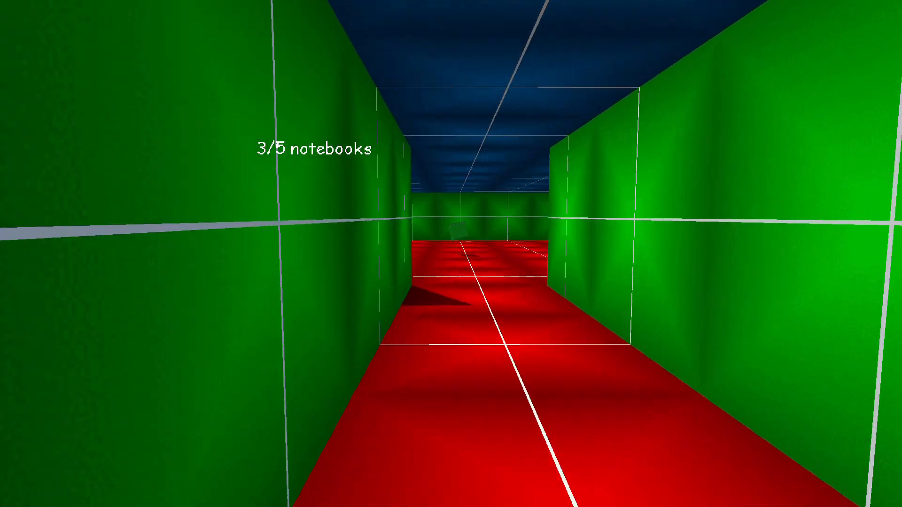
{"action": "key", "text": "w"}
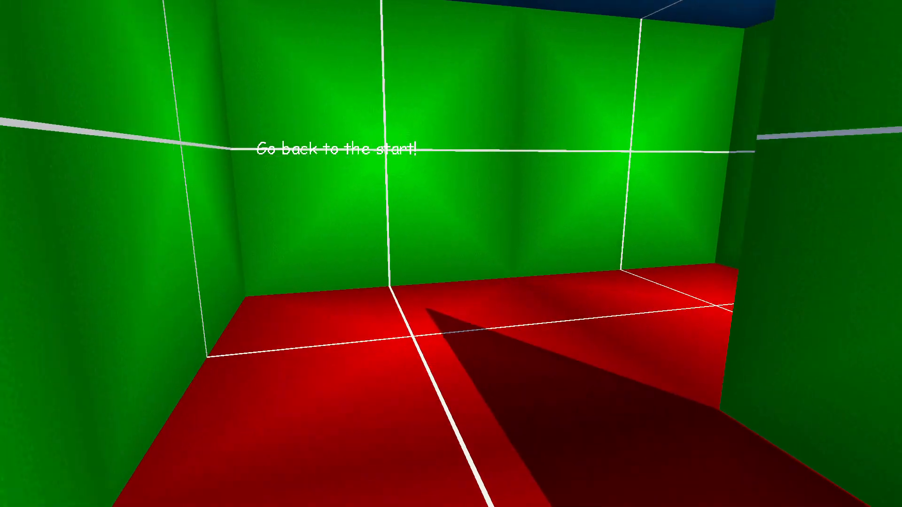
{"action": "key", "text": "w"}
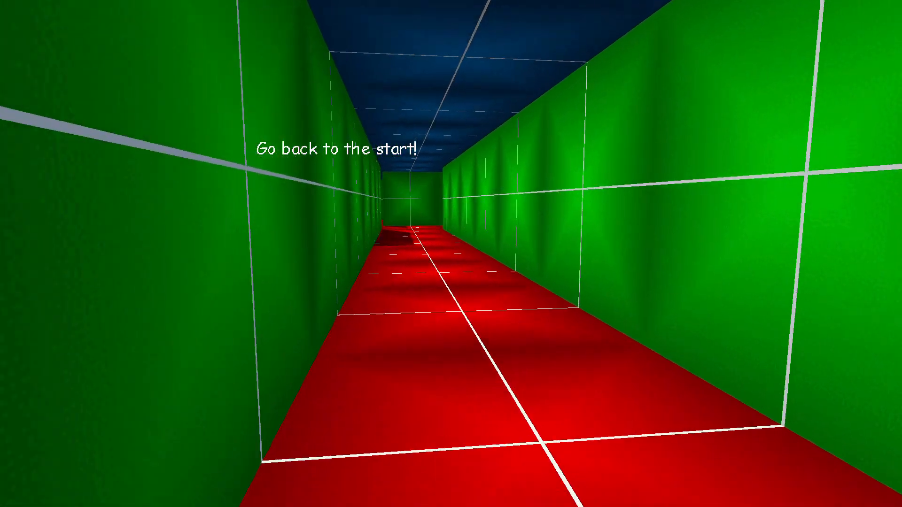
{"action": "key", "text": "w"}
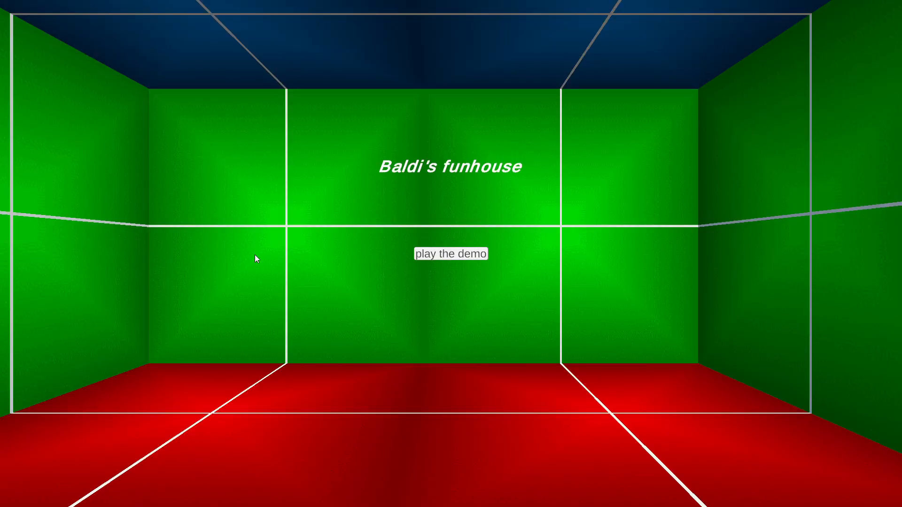
{"action": "mouse_move", "coordinate": [392, 250]}
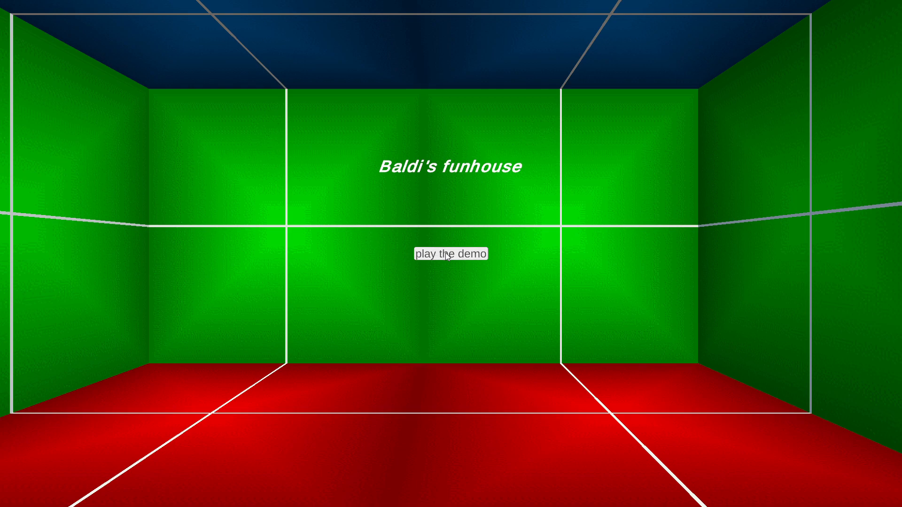
{"action": "mouse_move", "coordinate": [158, 157]}
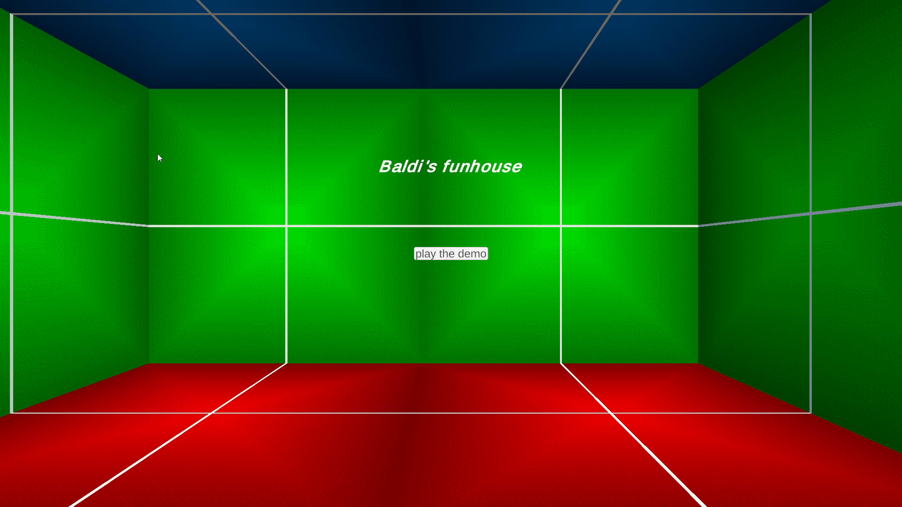
{"action": "mouse_move", "coordinate": [452, 256]}
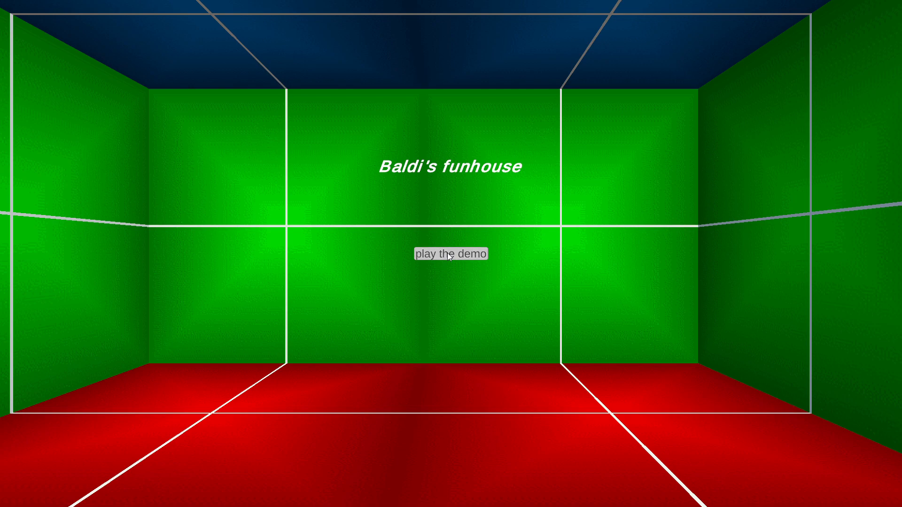
Start another run of the demo from the title screen.
{"action": "left_click", "coordinate": [451, 254]}
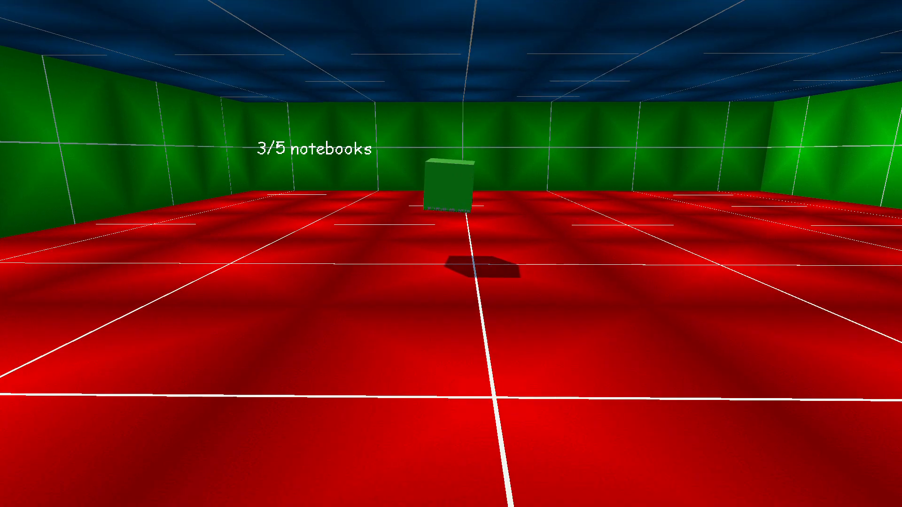
Collect the remaining notebooks in the open room, then walk the corridor back toward the start.
{"action": "key", "text": "w"}
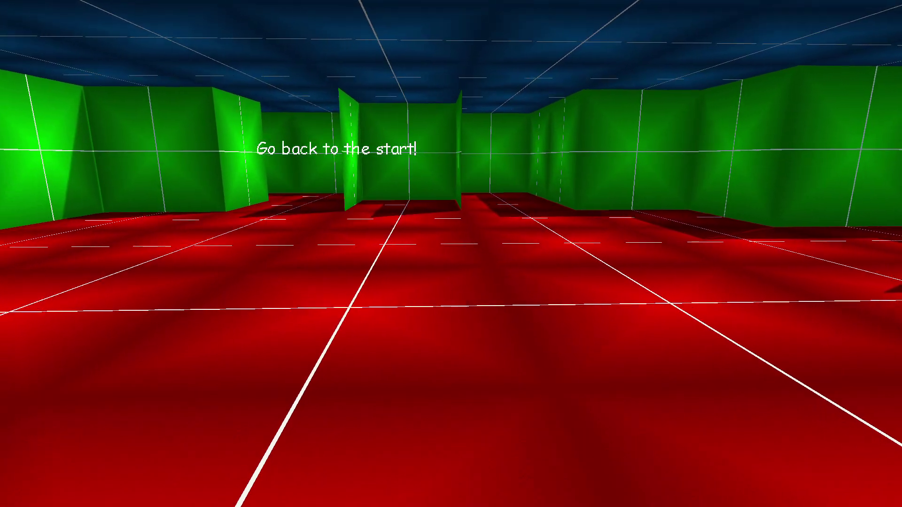
{"action": "mouse_move", "coordinate": [452, 254]}
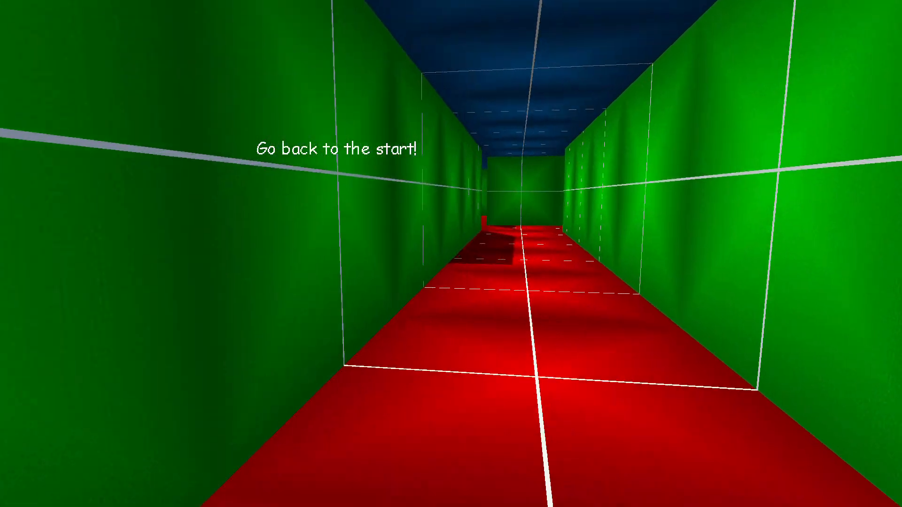
{"action": "key", "text": "w"}
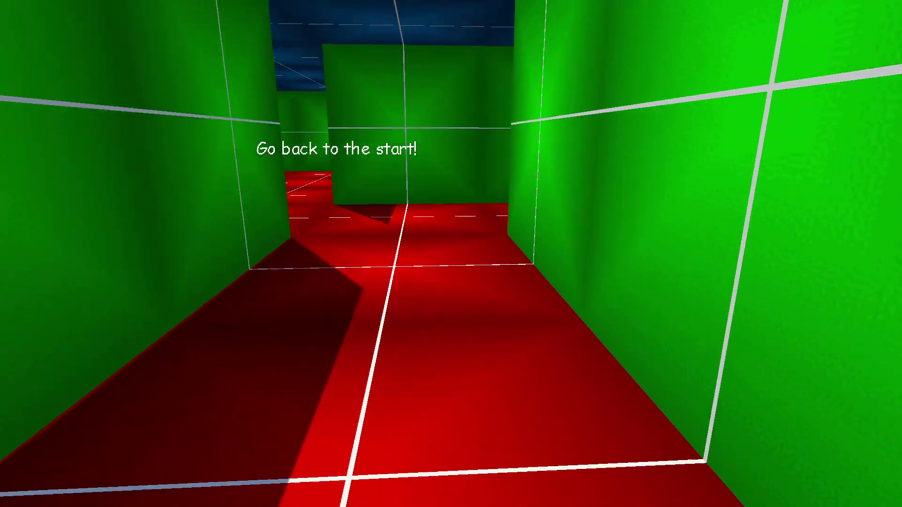